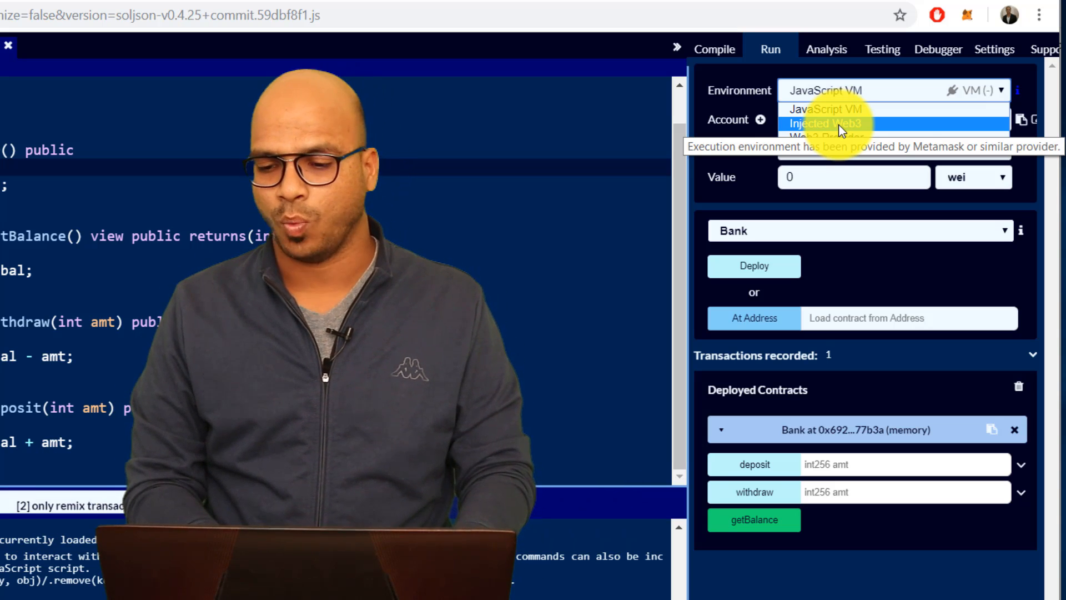
Step: Set the Remix run environment to Injected Web3, connected to Rinkeby (4)
left_click(824, 123)
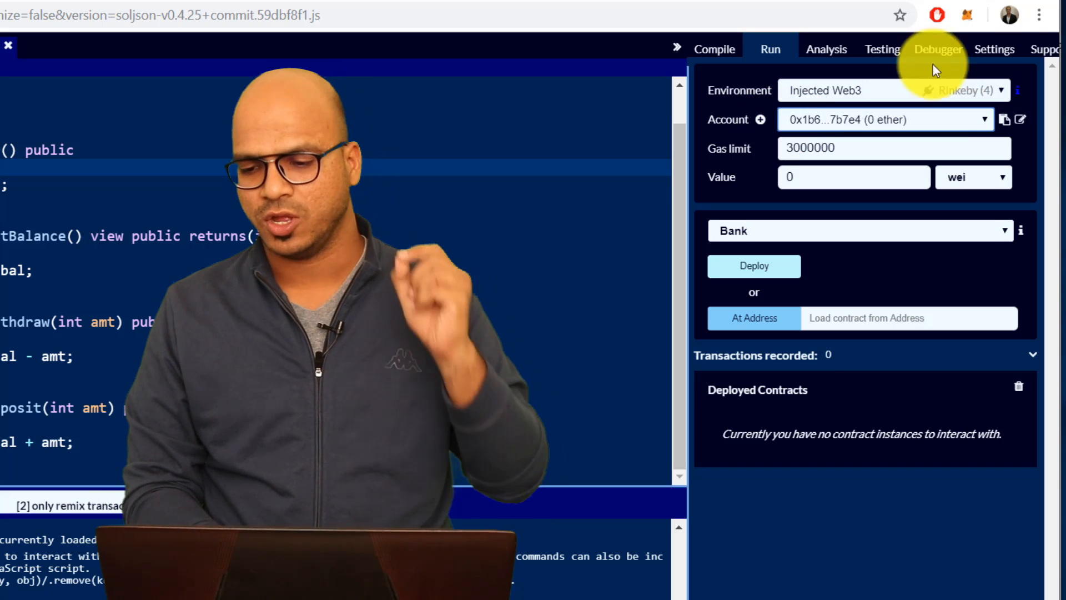
mouse_move(961, 13)
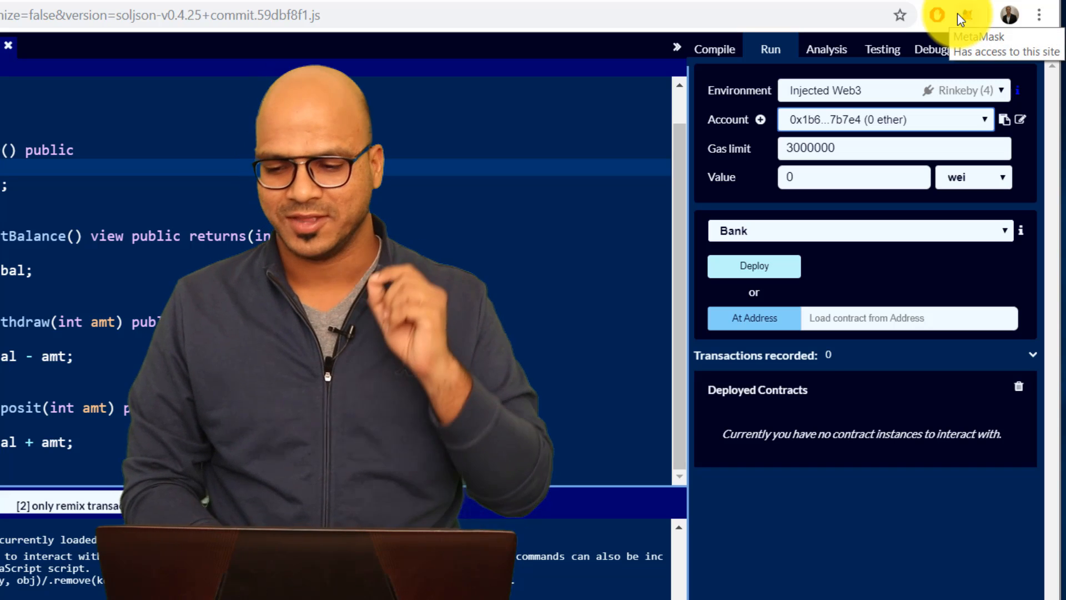
Step: Check Account 1's 3 ETH Rinkeby balance in MetaMask, then switch to Main Ethereum Network
left_click(966, 15)
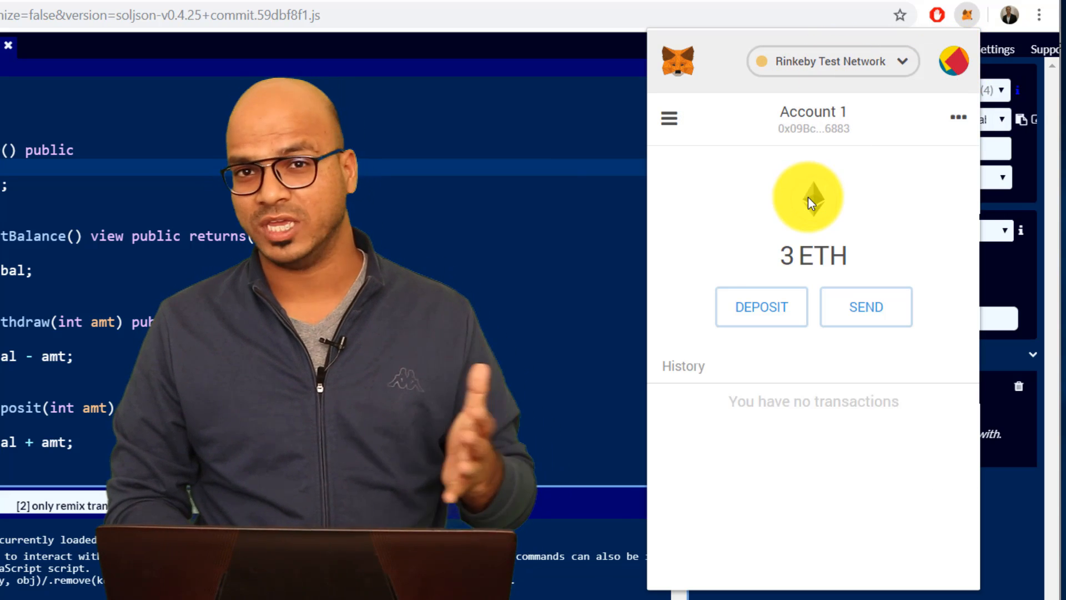
mouse_move(839, 71)
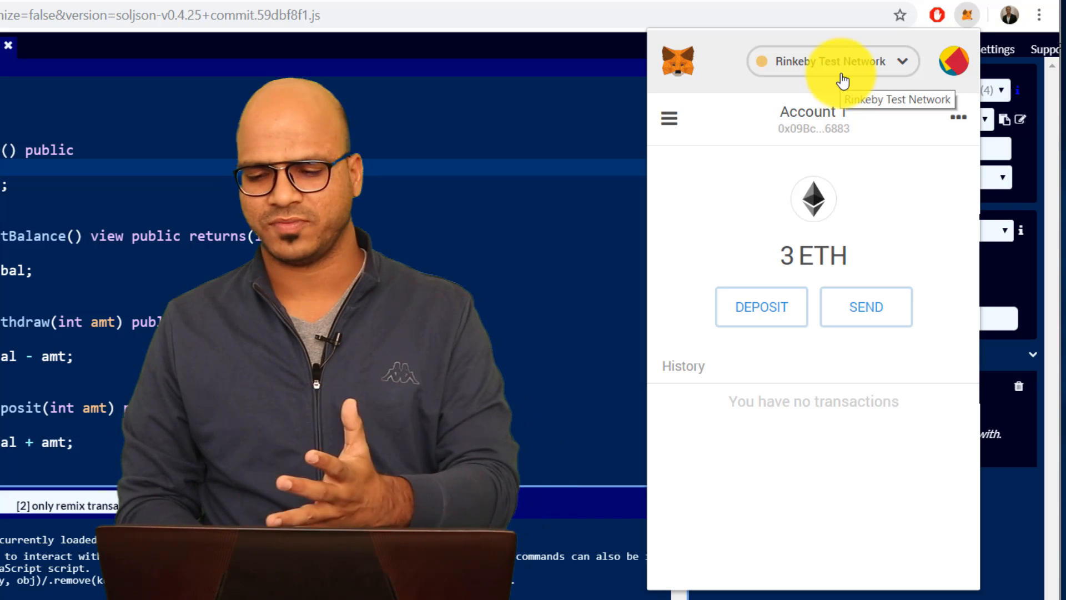
left_click(831, 61)
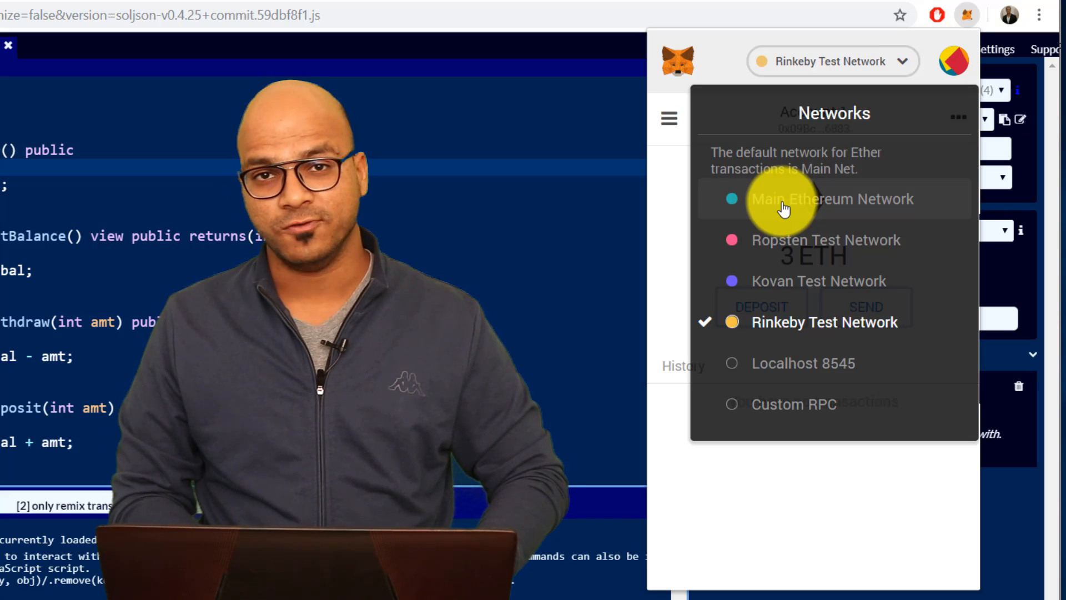
left_click(830, 199)
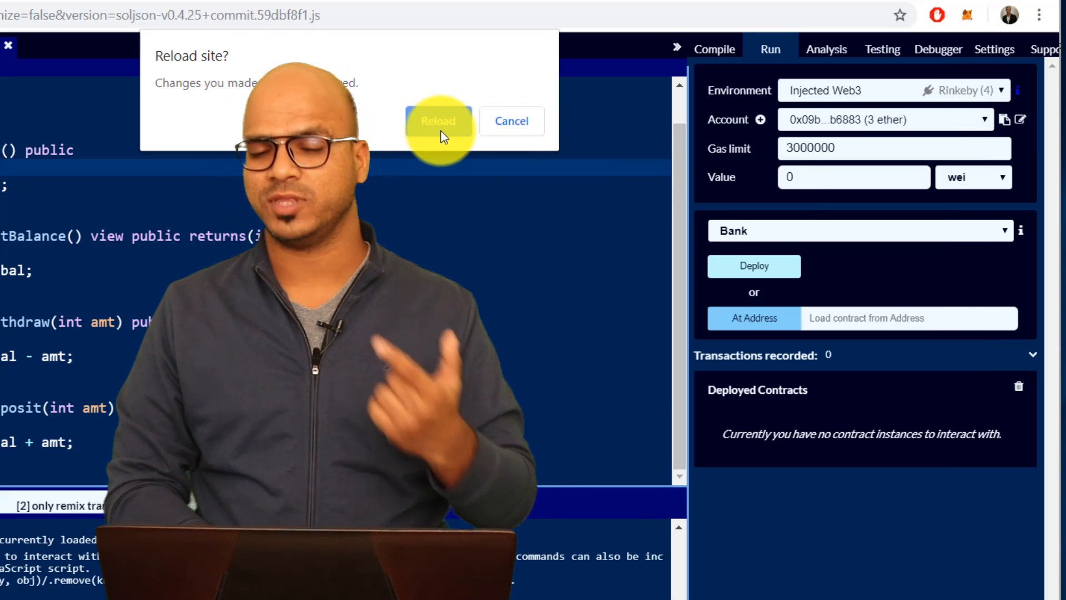
Step: Reload Remix and reselect Injected Web3, now showing Main network with 0 ether
left_click(438, 121)
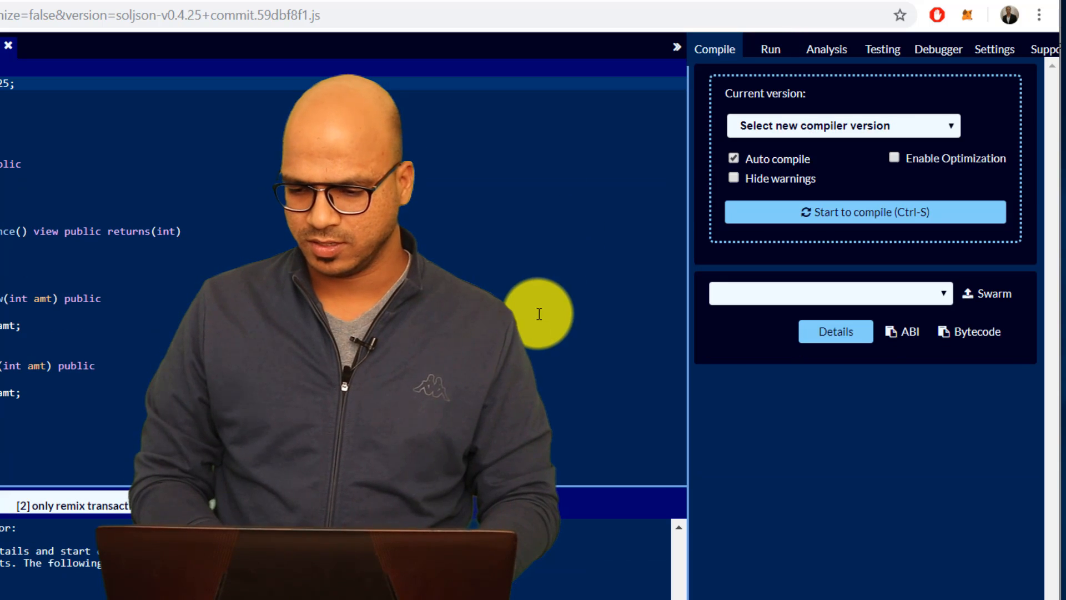
left_click(769, 49)
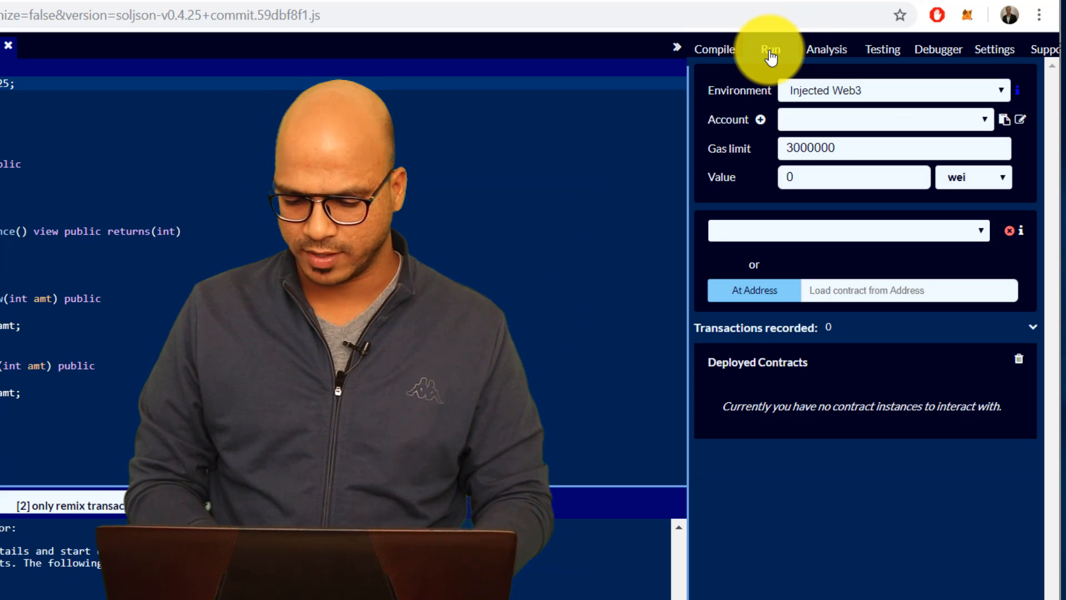
left_click(893, 90)
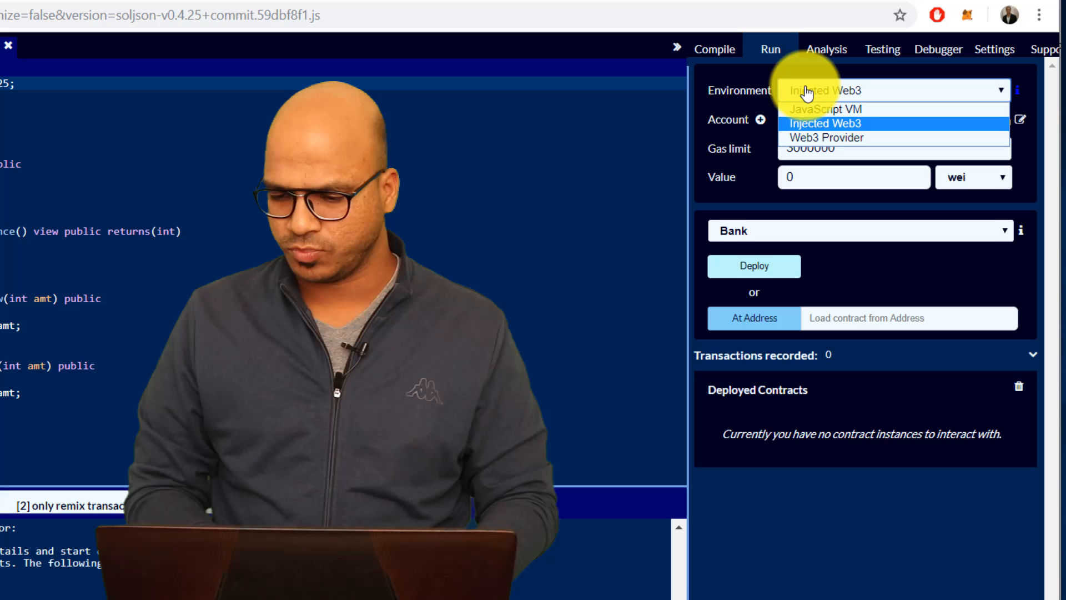
left_click(826, 123)
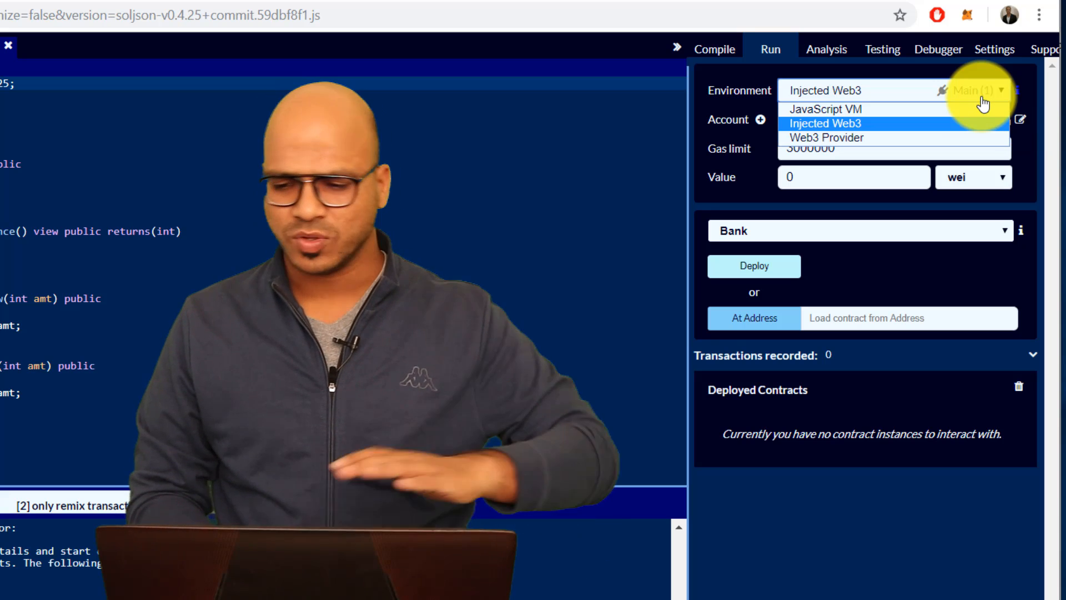
left_click(825, 123)
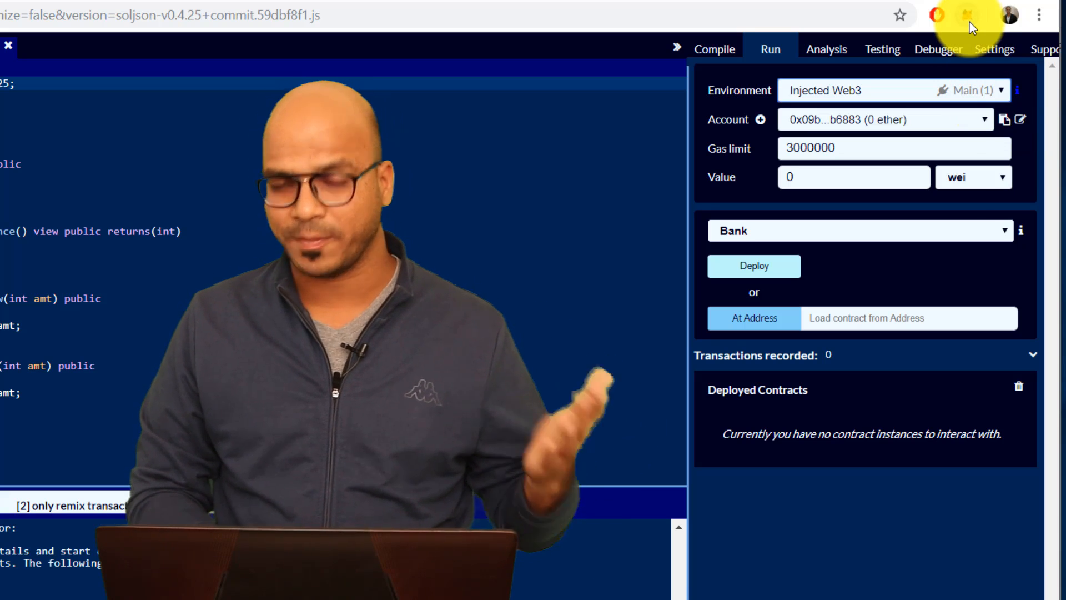
Step: Switch MetaMask from the 0 ETH Main Ethereum Network to Rinkeby Test Network
left_click(966, 15)
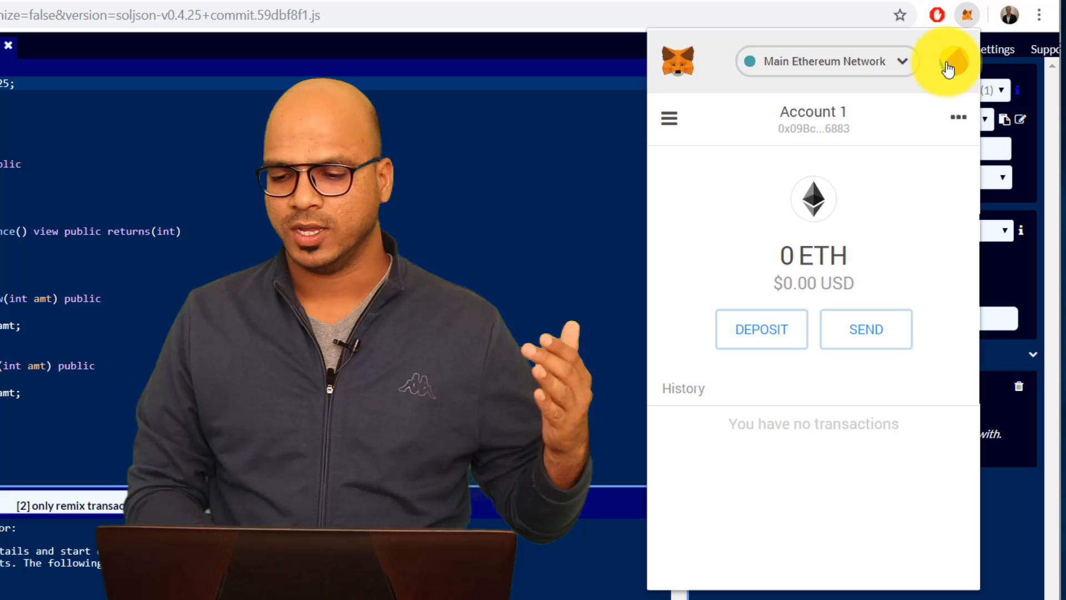
left_click(826, 60)
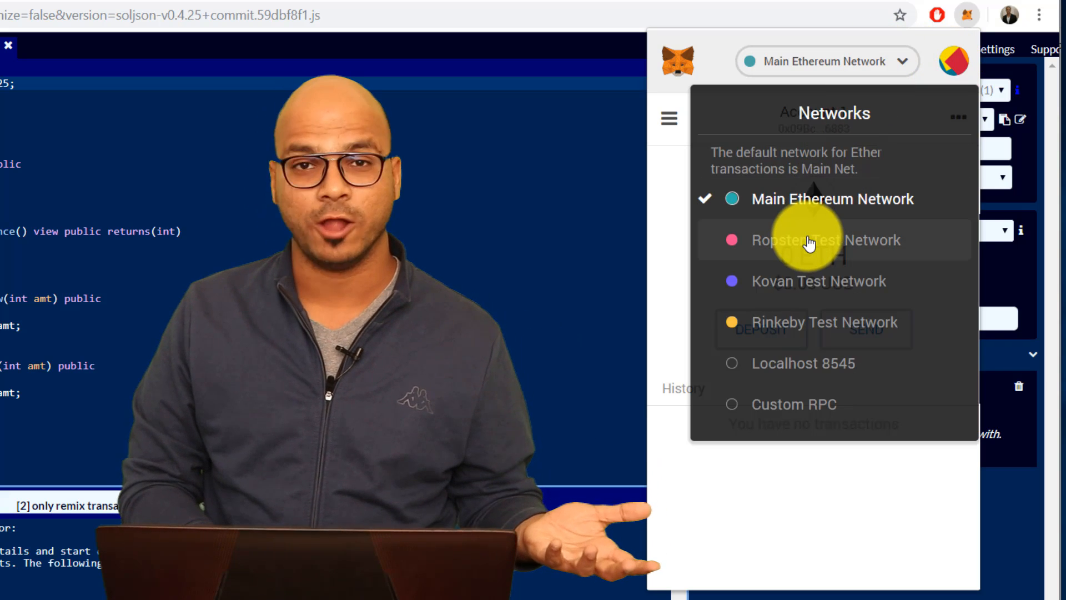
mouse_move(787, 296)
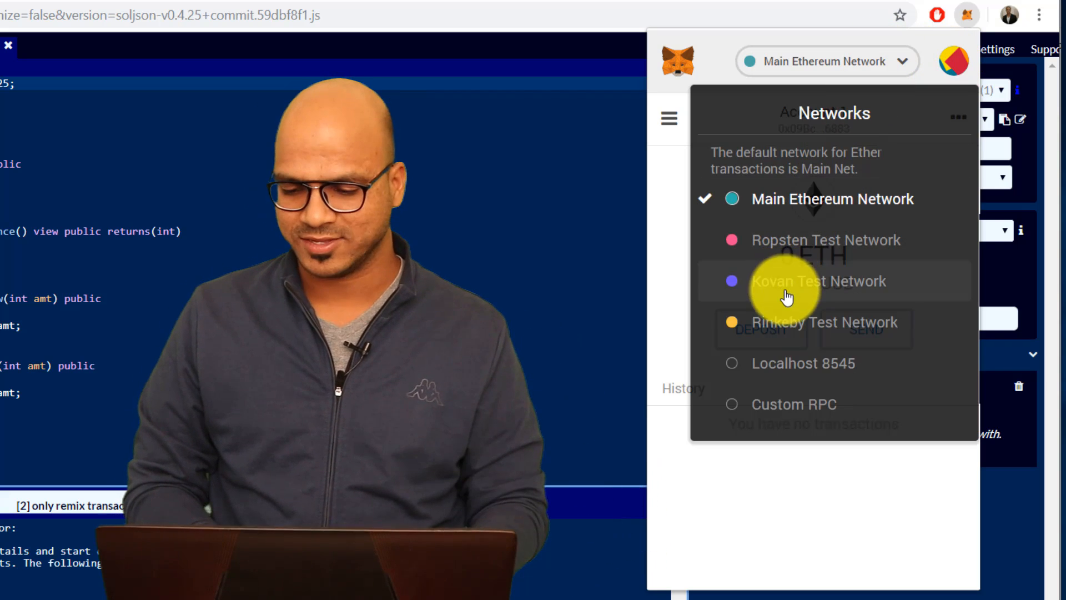
left_click(785, 281)
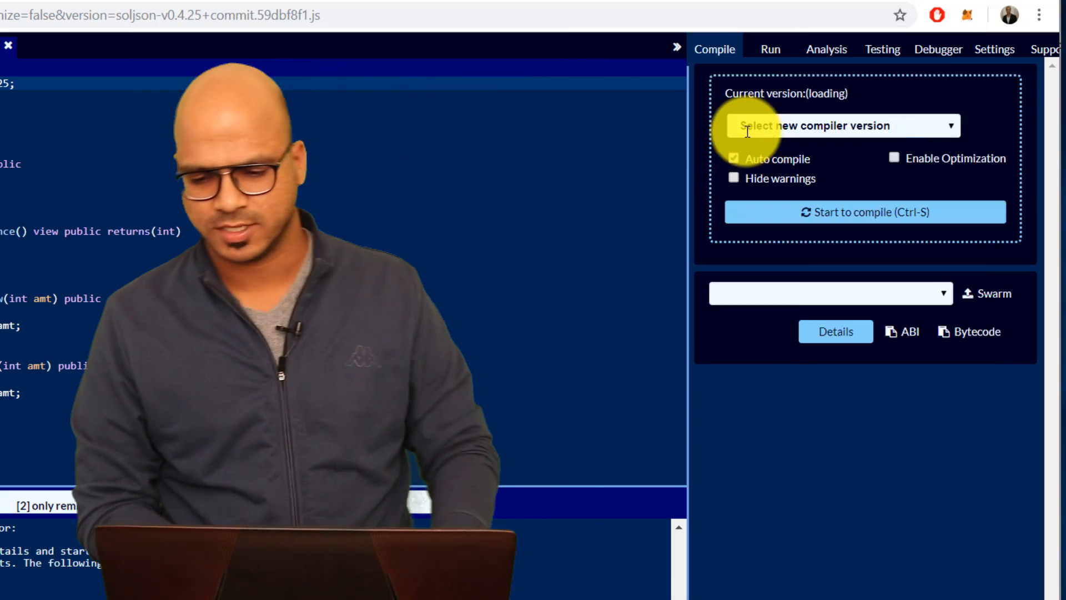
Step: Choose the 3-ether account, leave Value at 0, and select the Bank contract
left_click(769, 49)
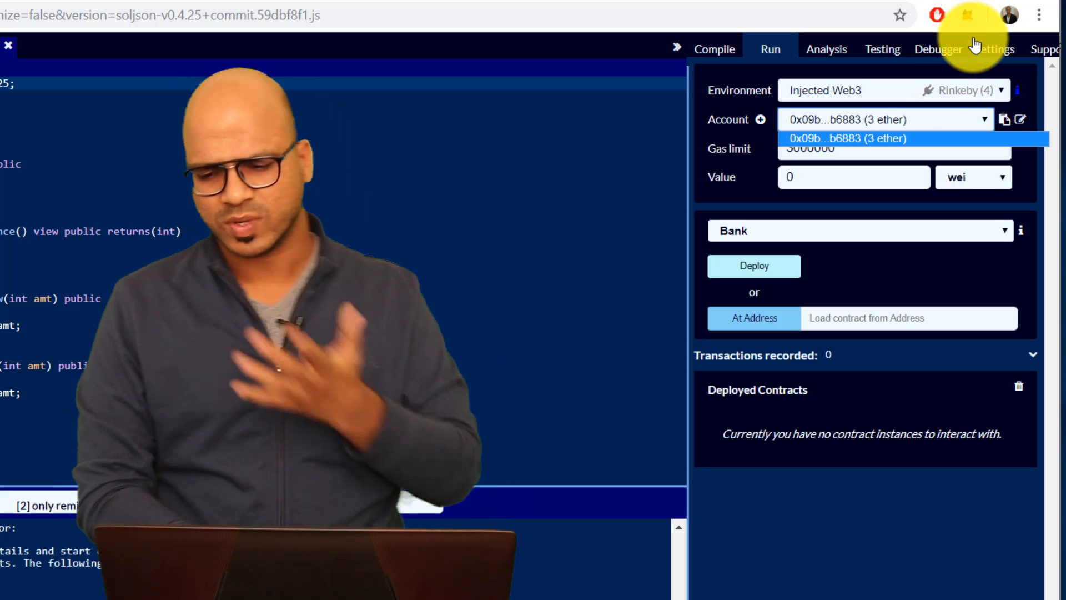
left_click(854, 138)
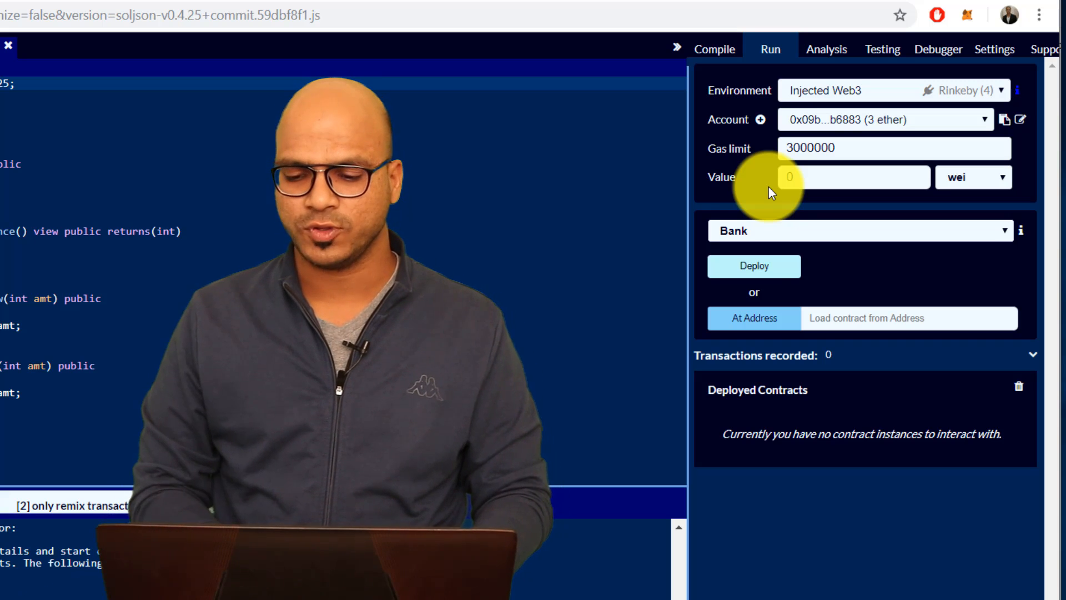
left_click(860, 230)
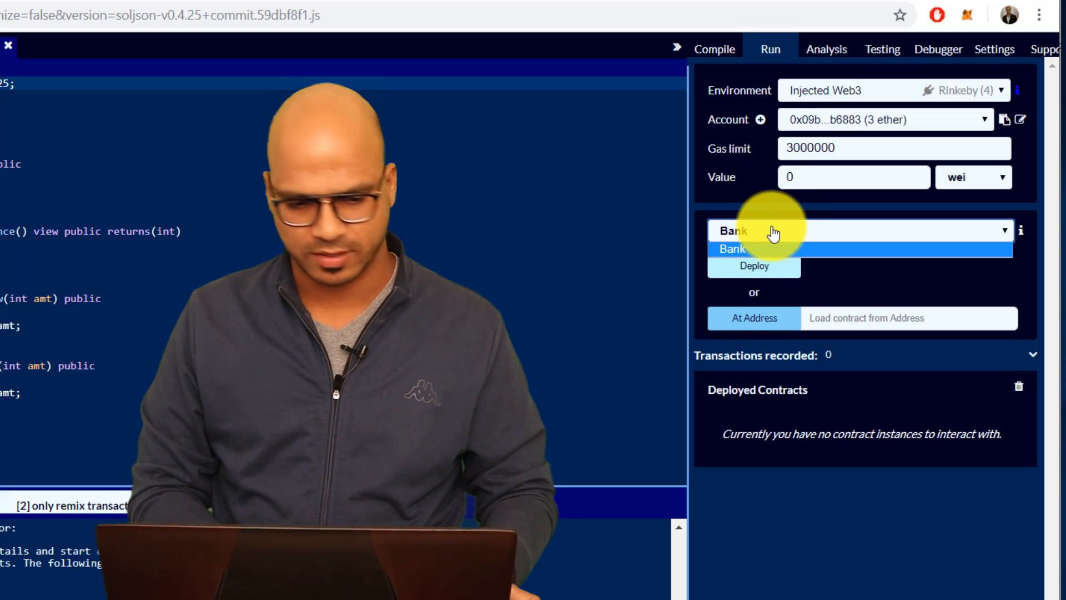
left_click(733, 248)
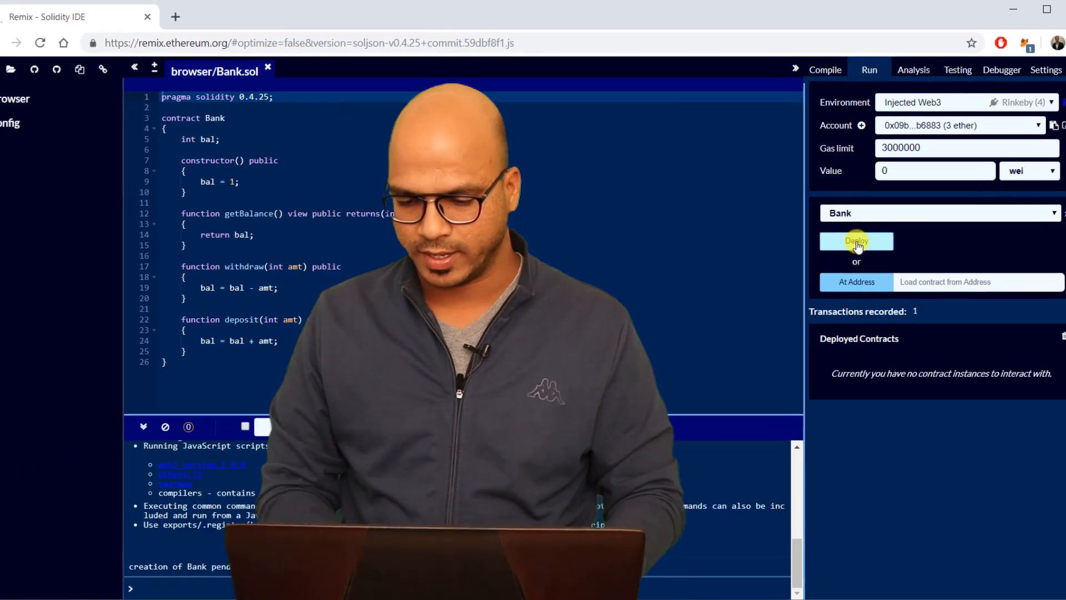
Step: Deploy Bank, raising a MetaMask confirmation with about 0.000151 ether gas fee
left_click(856, 240)
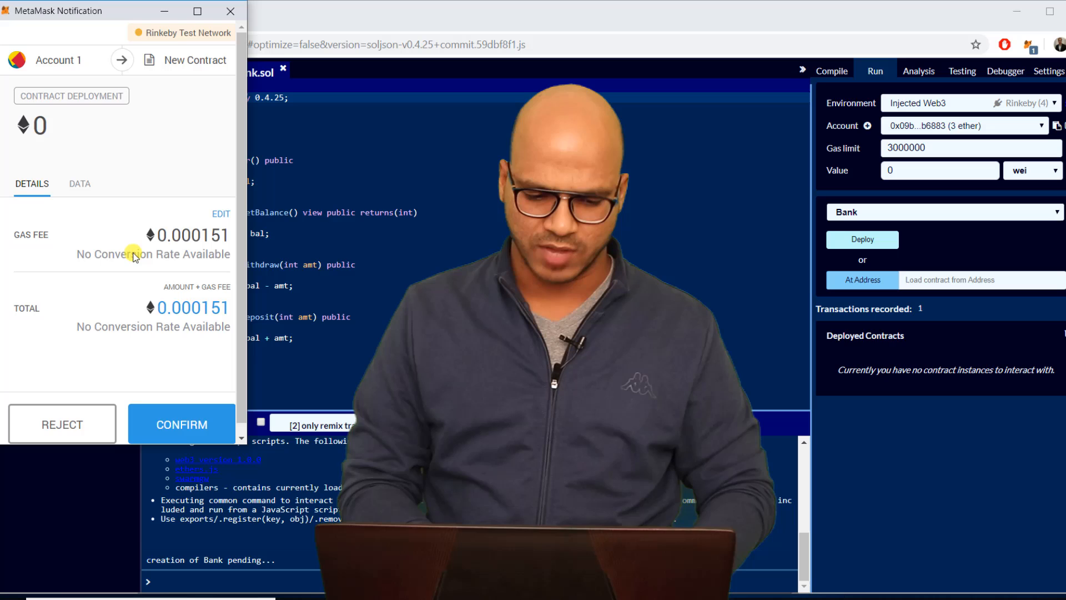
Step: Confirm the Bank deployment in MetaMask and view its pending transaction on Etherscan
left_click(182, 423)
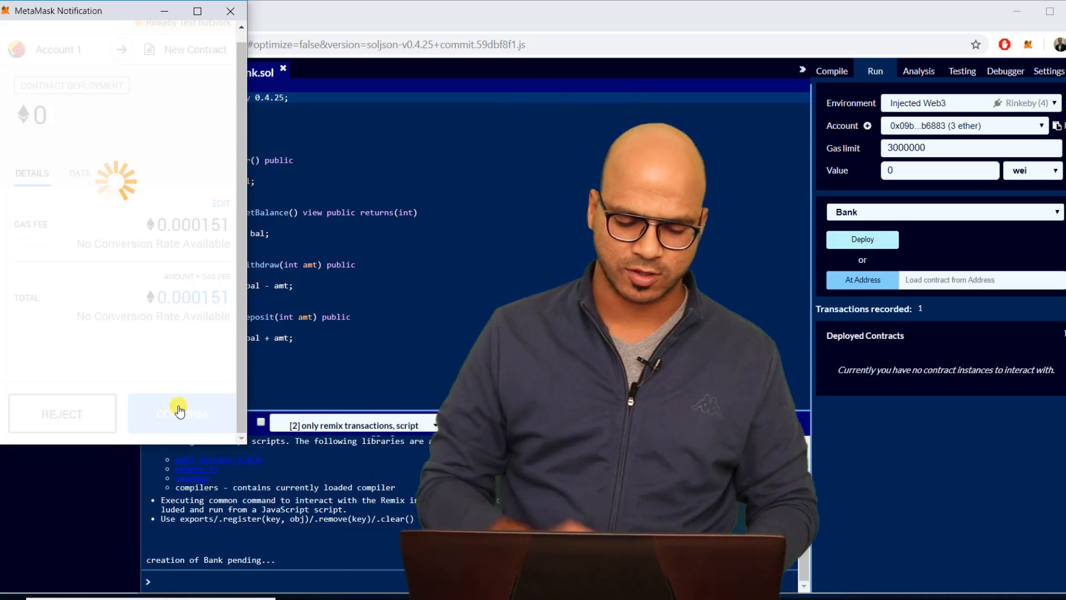
left_click(180, 412)
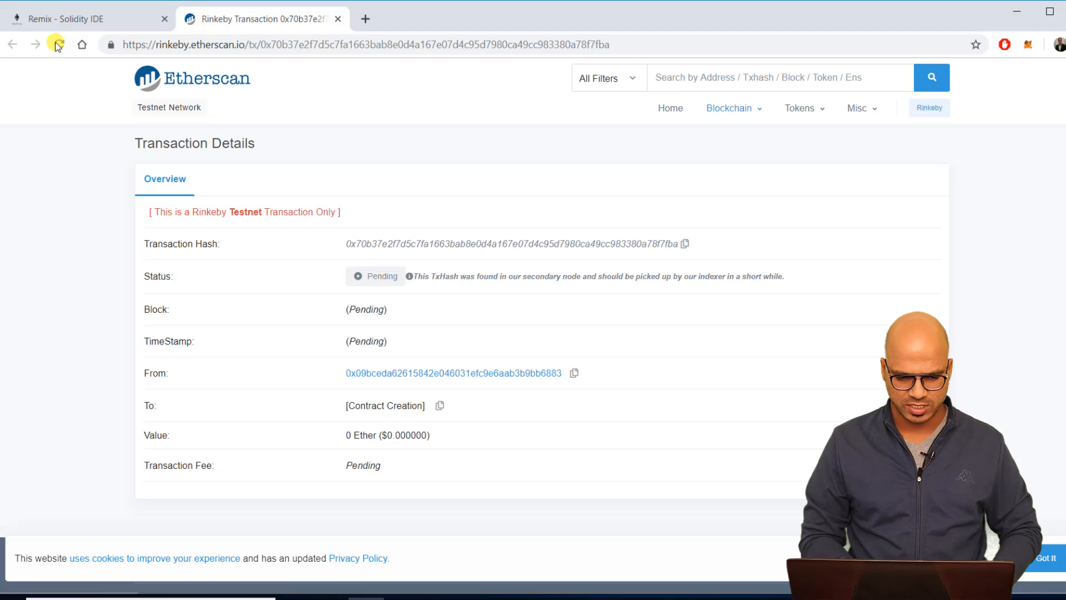
Step: Refresh Etherscan to see the contract creation succeed, then return to Remix
left_click(58, 44)
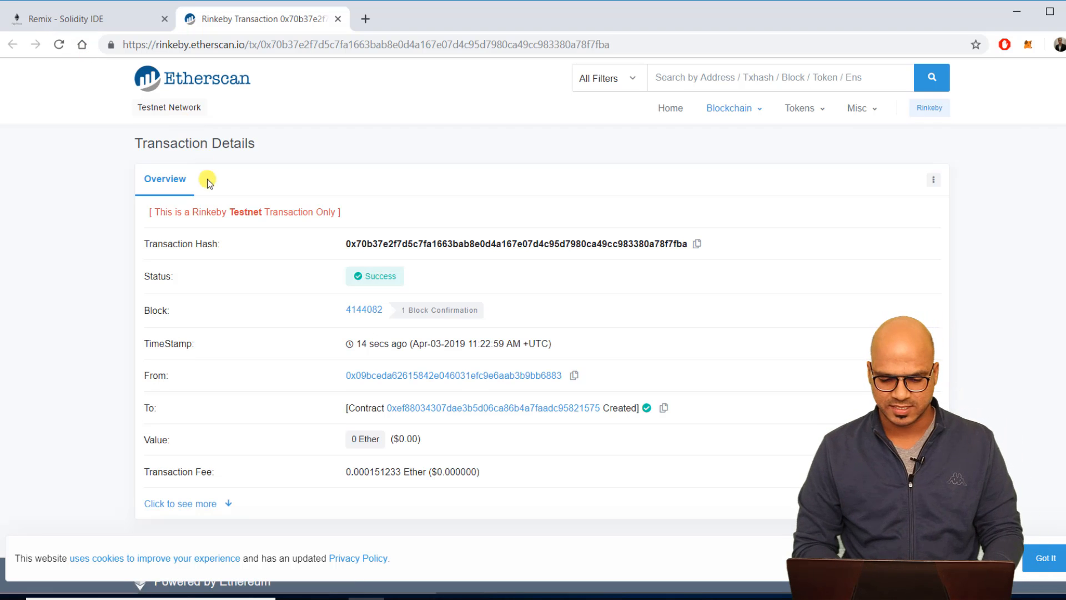
mouse_move(375, 280)
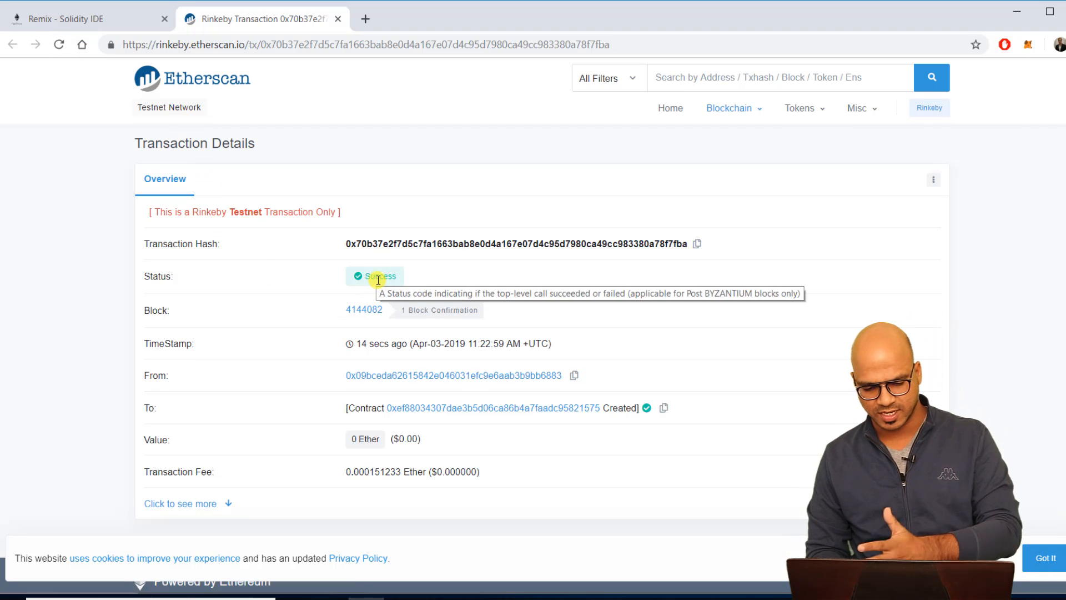
mouse_move(435, 375)
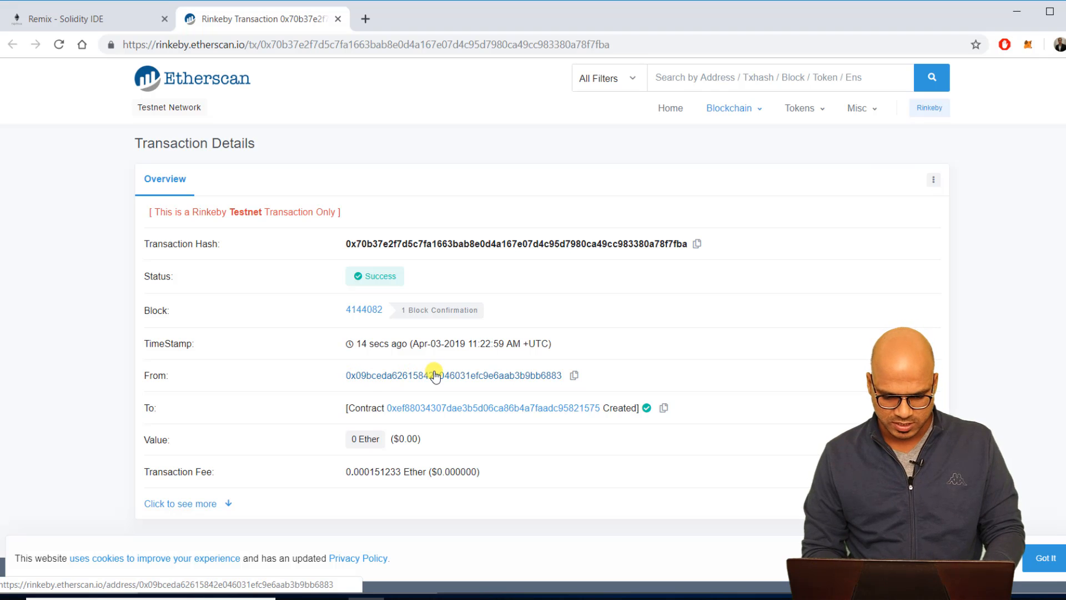
mouse_move(415, 413)
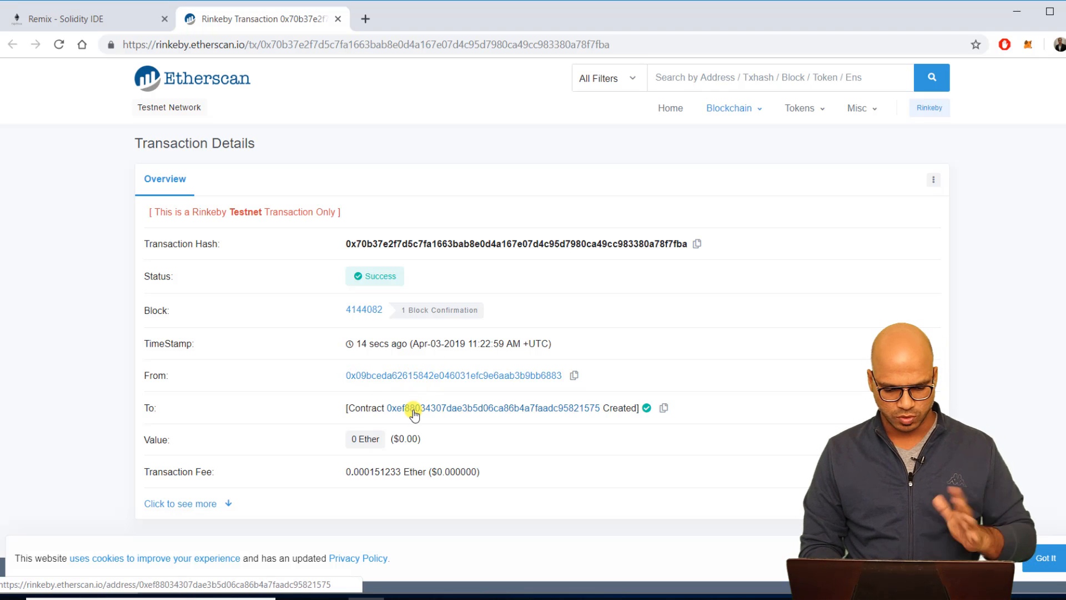
mouse_move(363, 313)
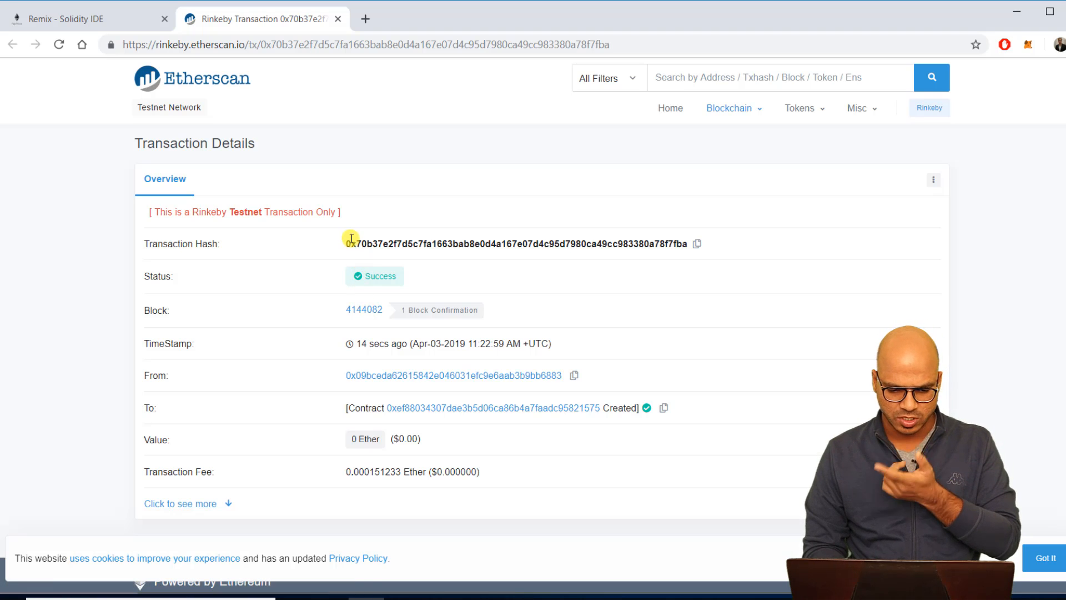
left_click(82, 18)
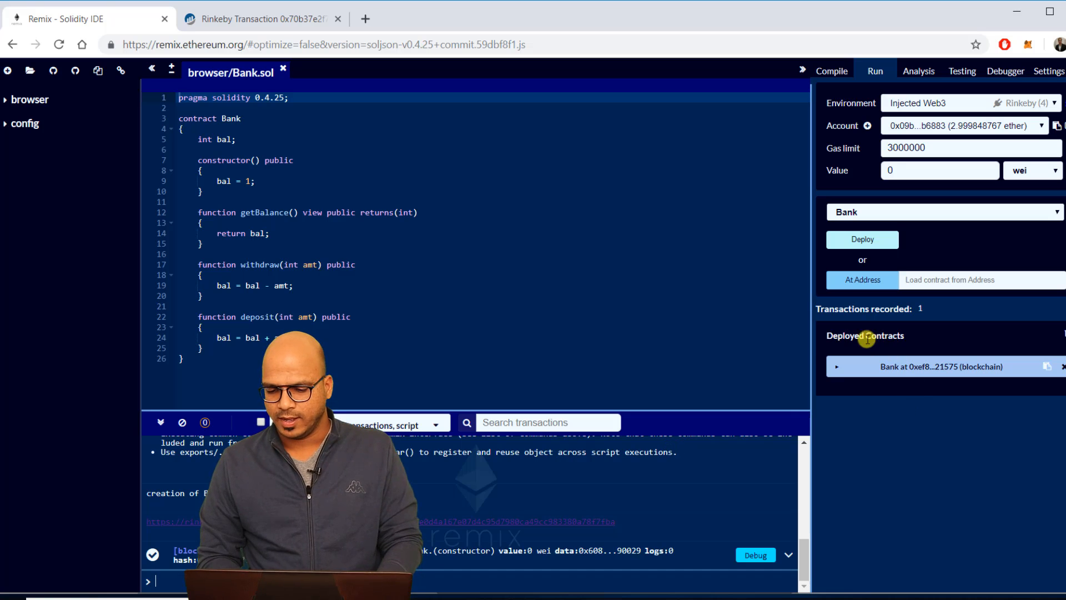
mouse_move(872, 340)
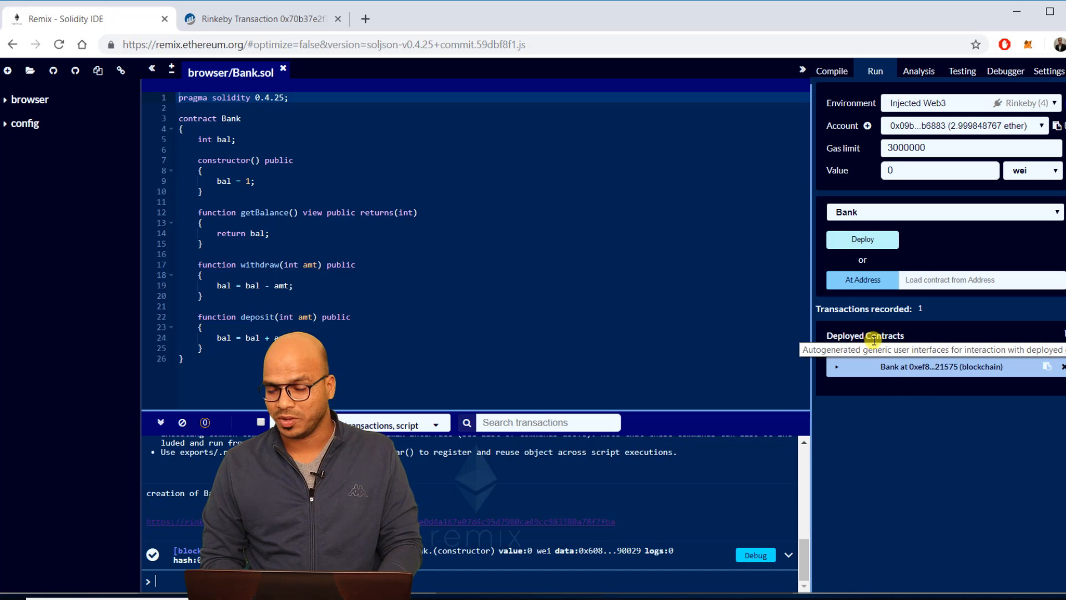
Step: Expand the deployed Bank instance and call getBalance, which returns 1
left_click(941, 366)
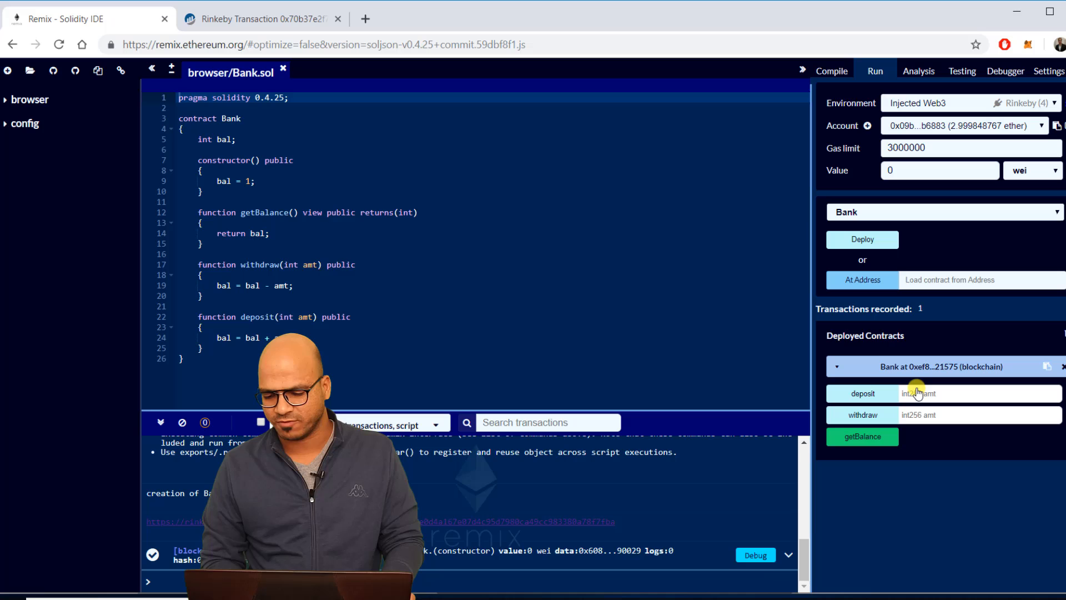
left_click(862, 435)
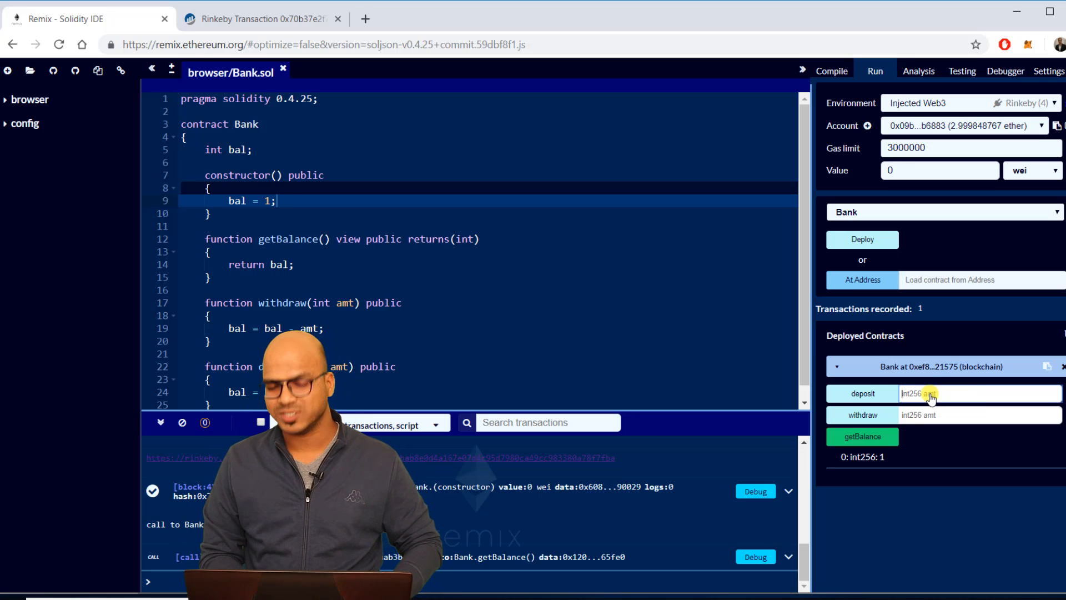
Step: Deposit 300 into Bank, approve it in MetaMask, and see getBalance return 301
type("300")
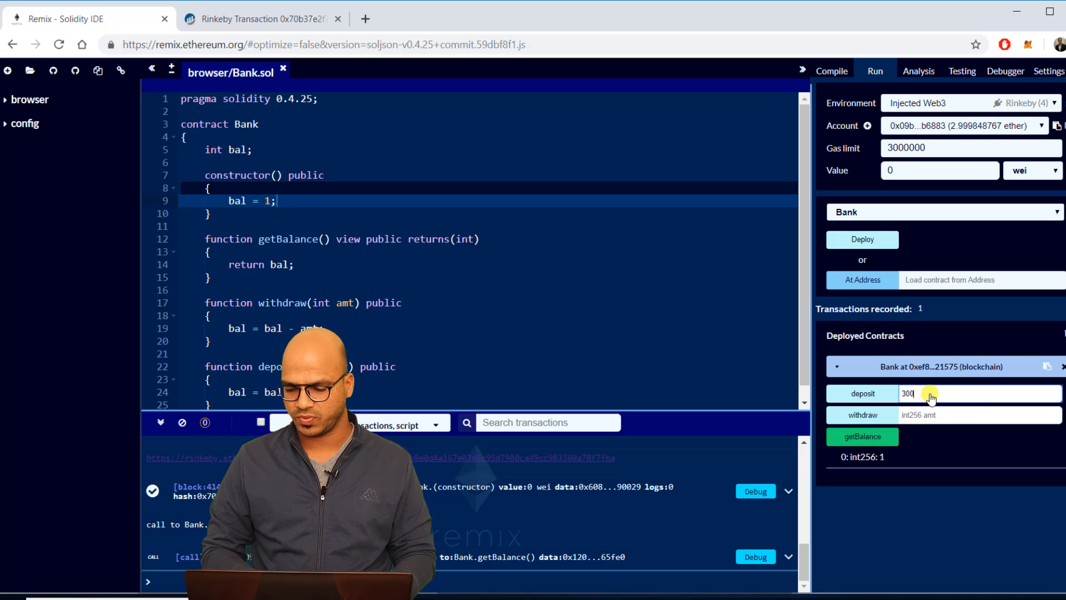
mouse_move(863, 393)
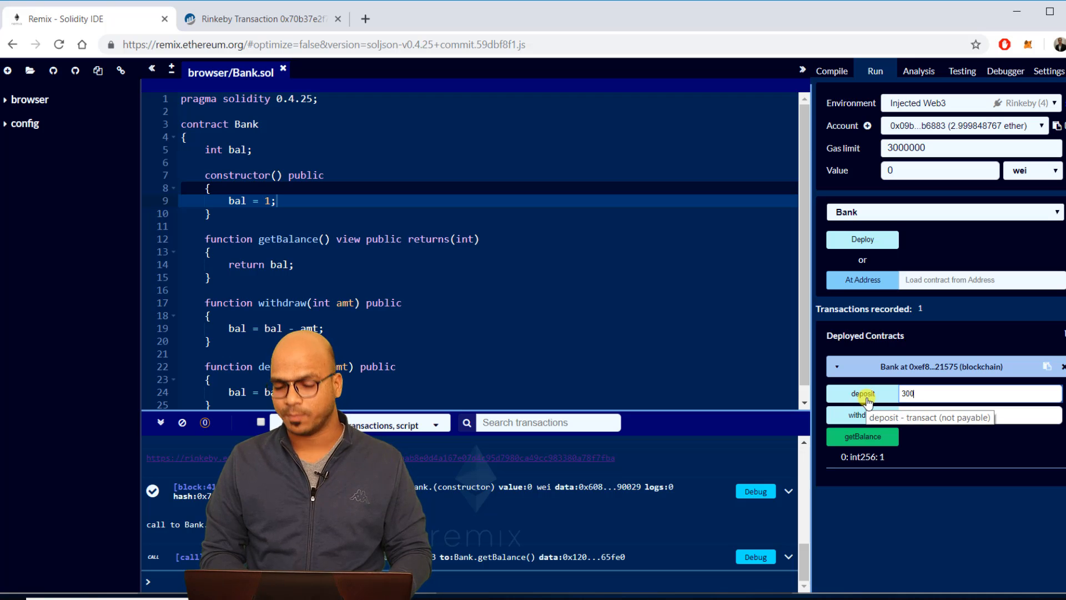
left_click(862, 393)
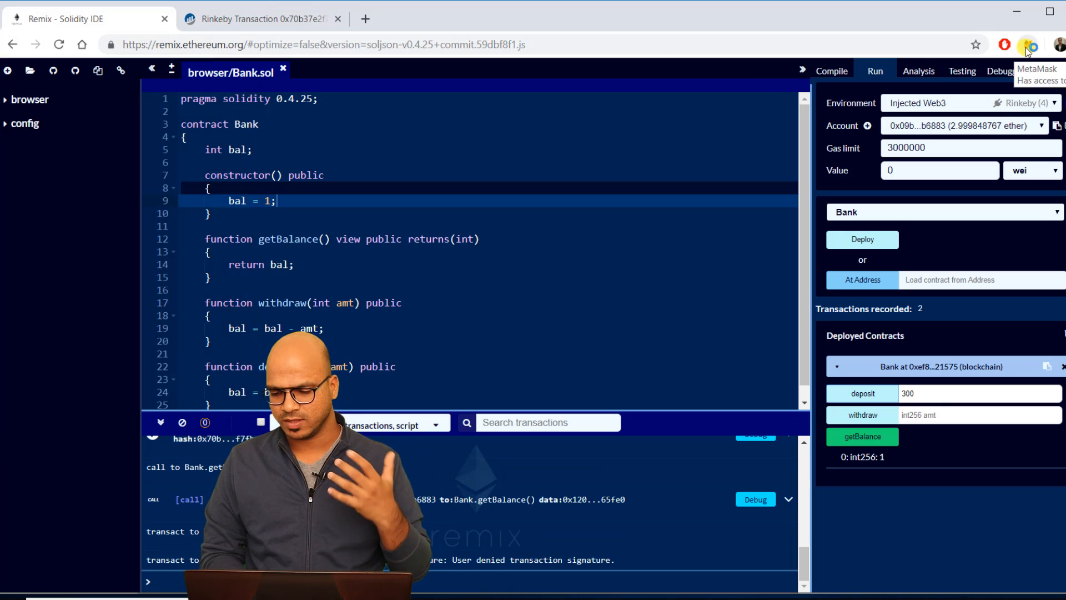
left_click(1027, 45)
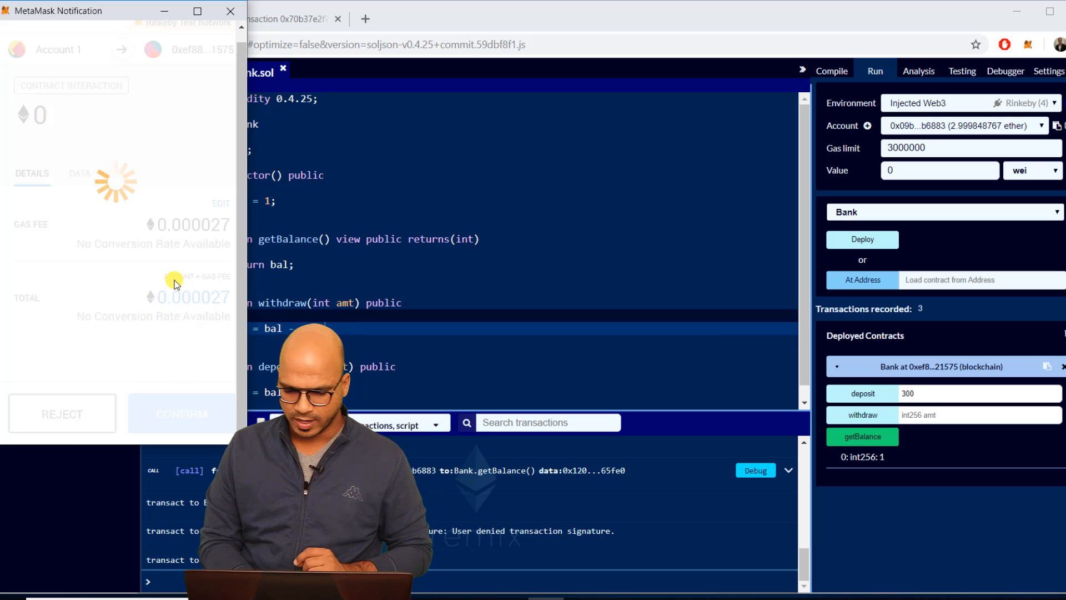
left_click(61, 413)
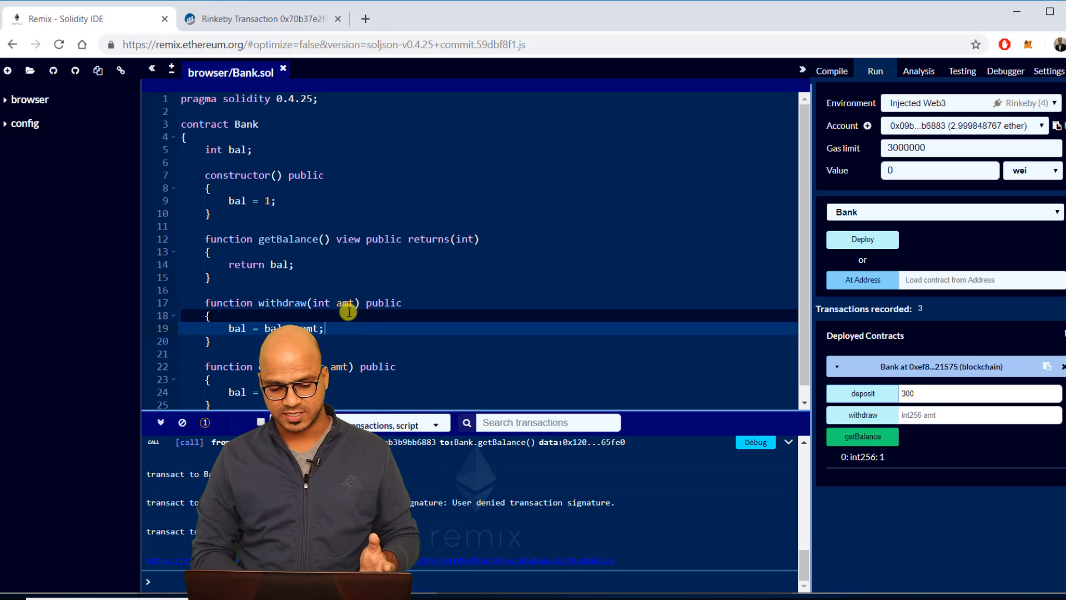
left_click(861, 435)
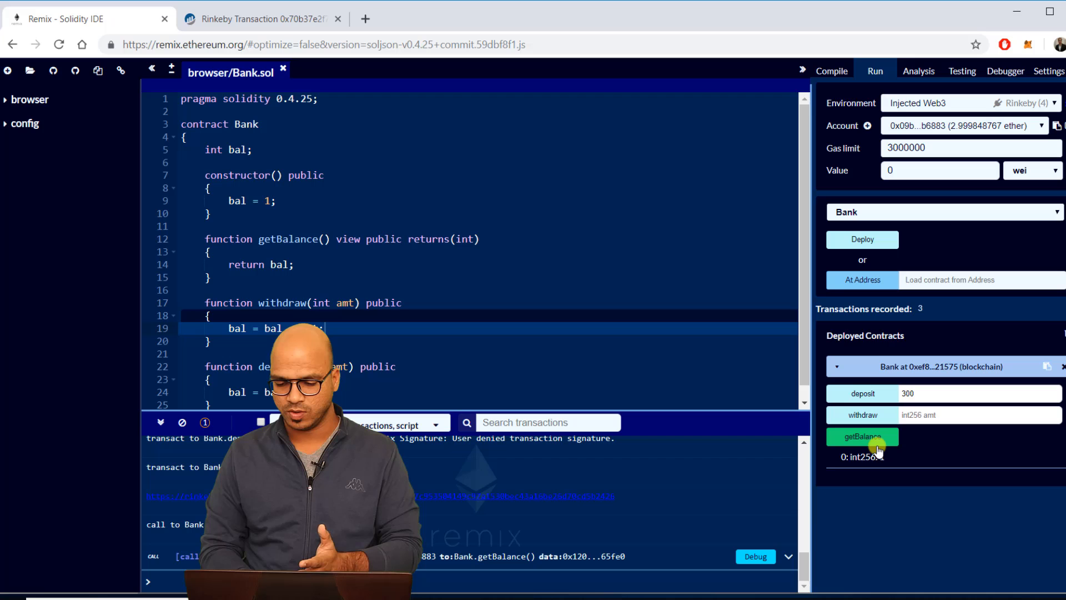
left_click(862, 436)
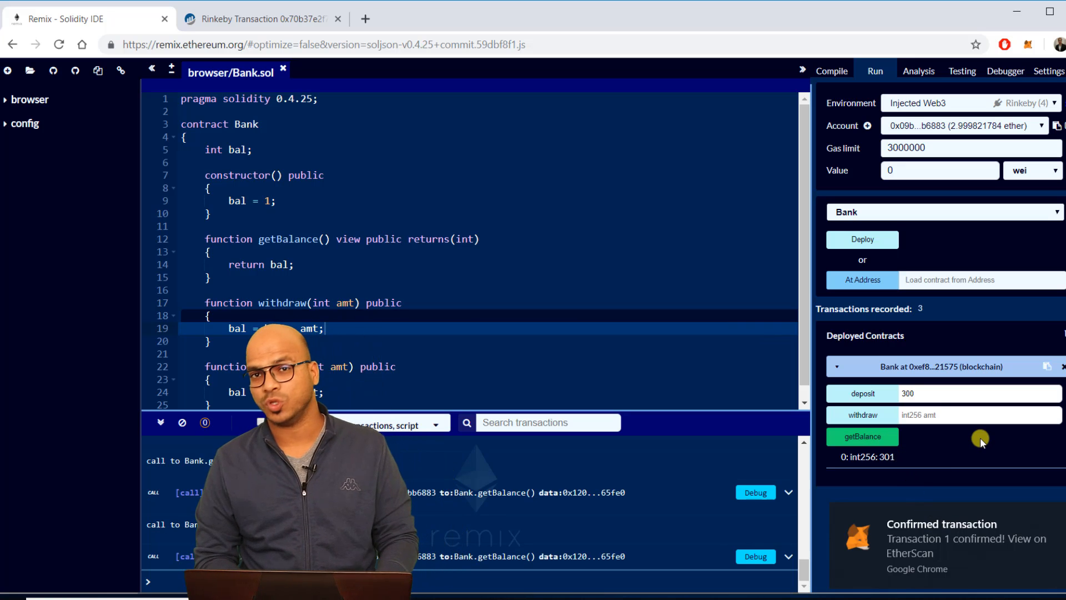
Step: Withdraw 101 from the Bank contract and confirm the transaction in MetaMask
left_click(972, 415)
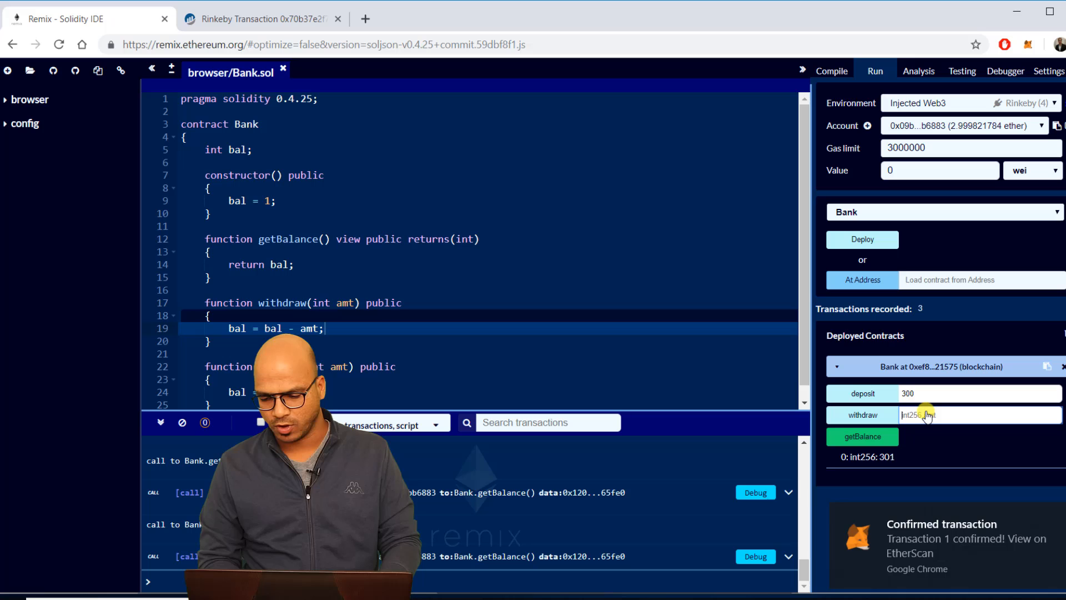
type("101")
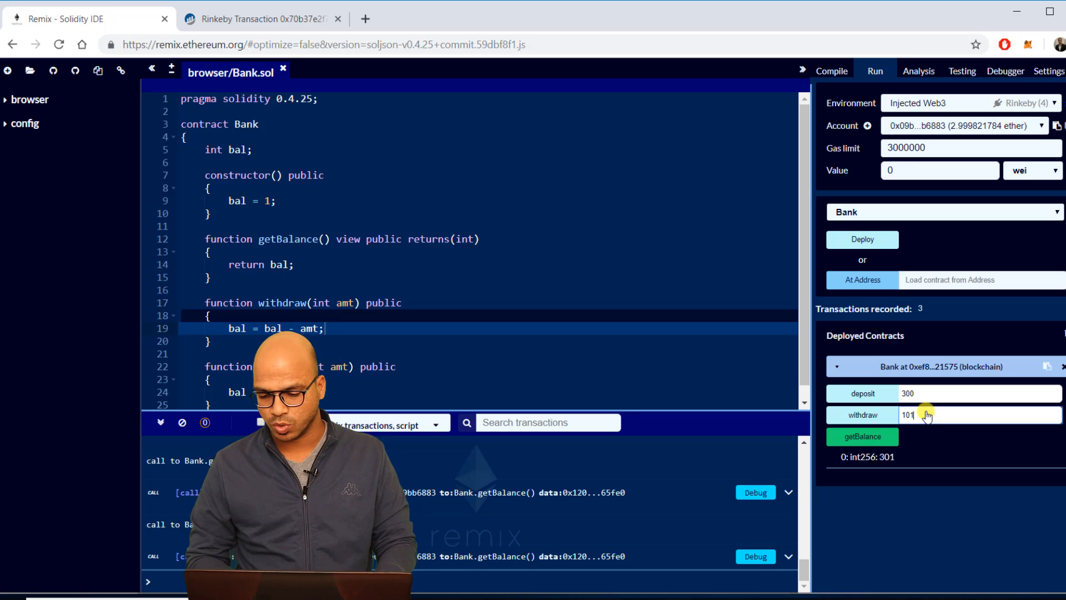
left_click(863, 415)
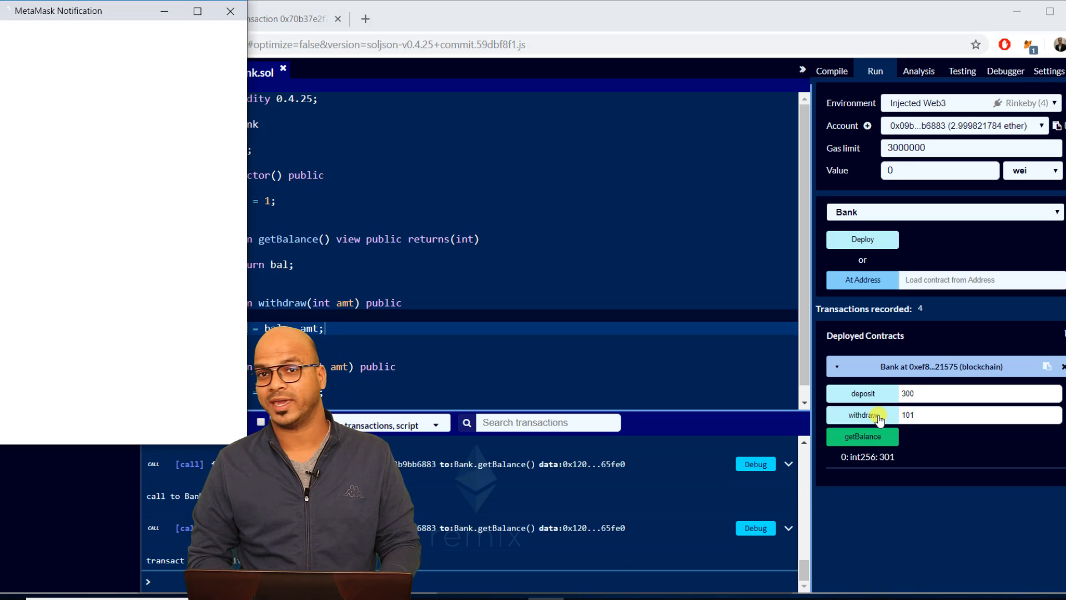
left_click(862, 415)
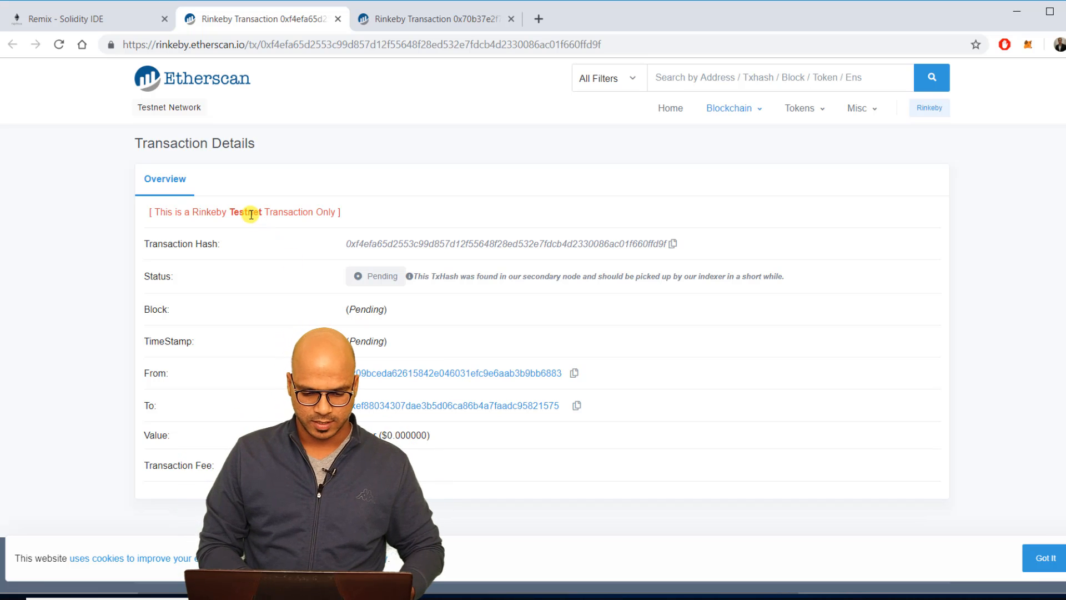
Step: Return from Etherscan to the Remix tab to check the Bank contract's balance
left_click(88, 18)
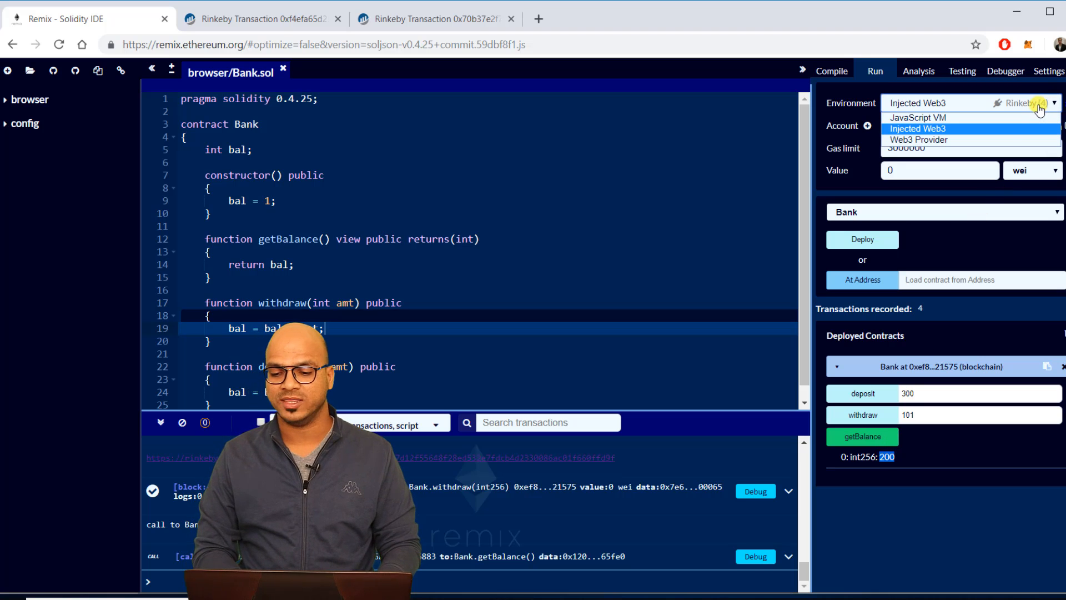
left_click(918, 129)
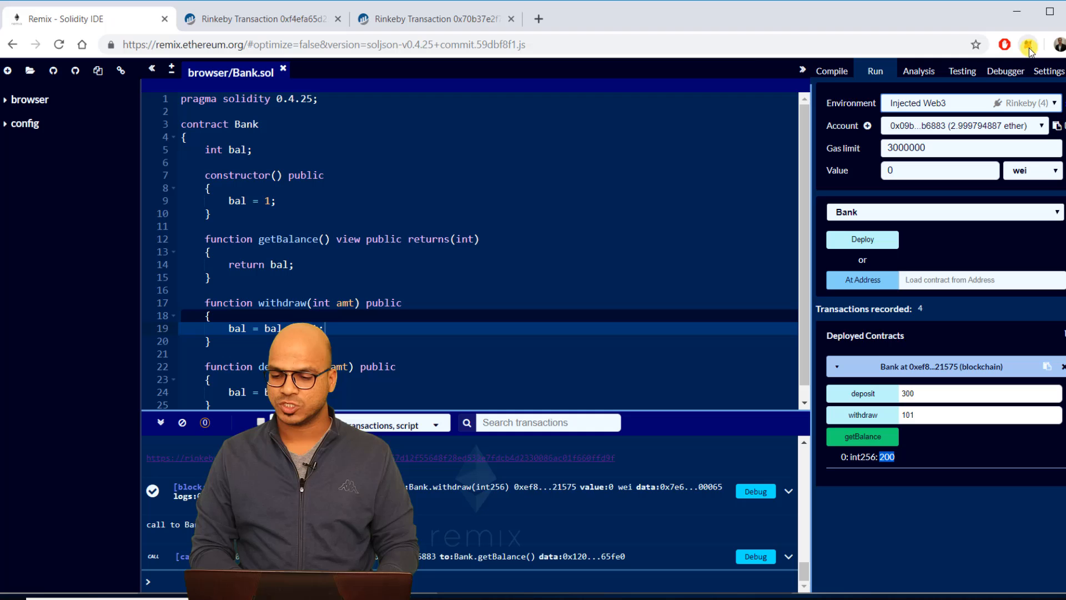
left_click(1028, 44)
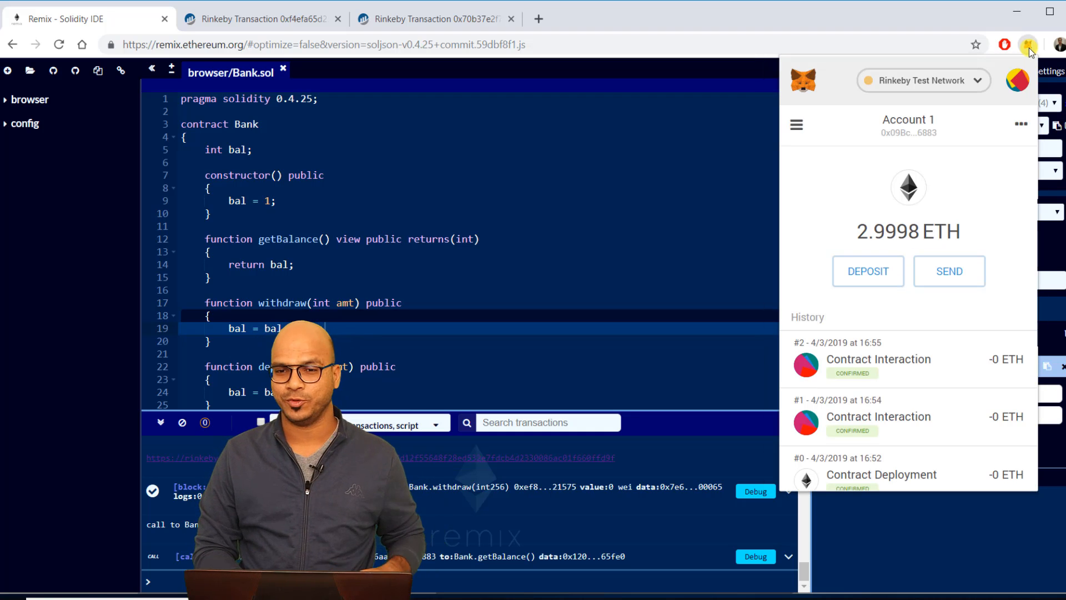
left_click(1028, 44)
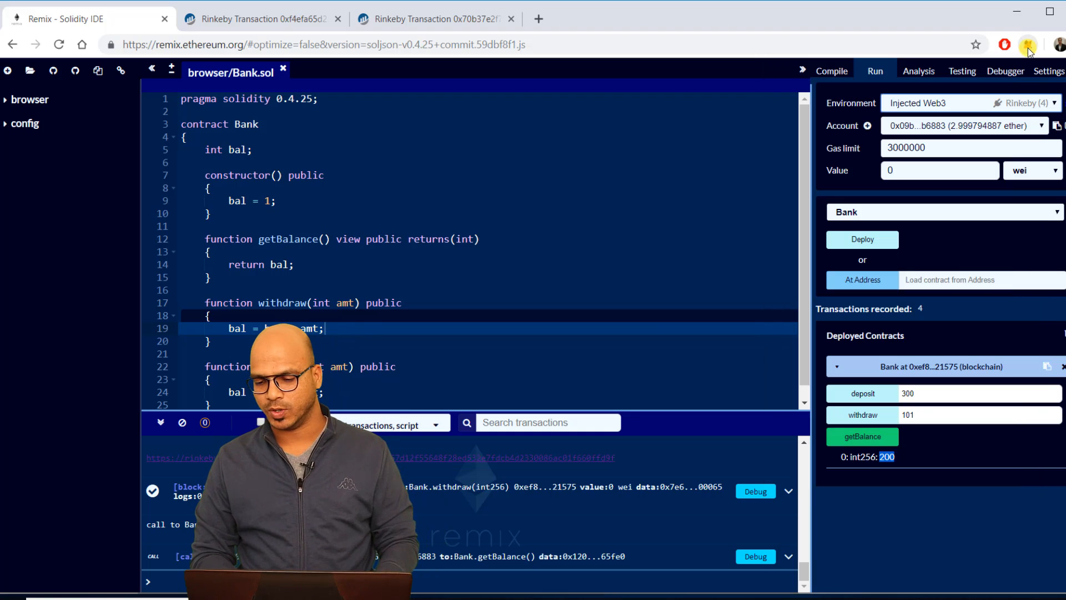
left_click(1028, 44)
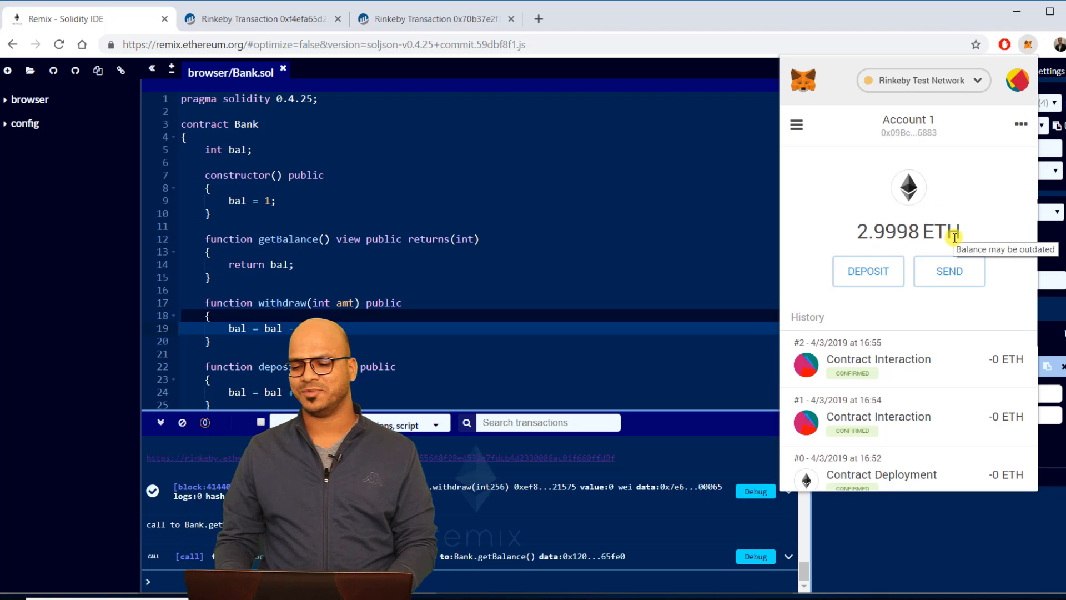
left_click(1027, 45)
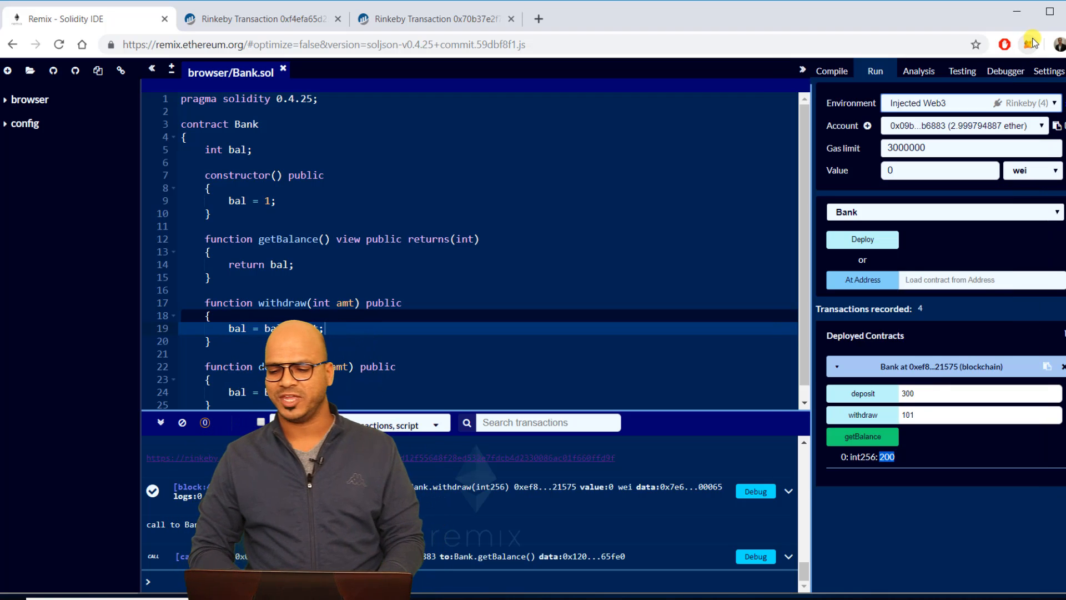